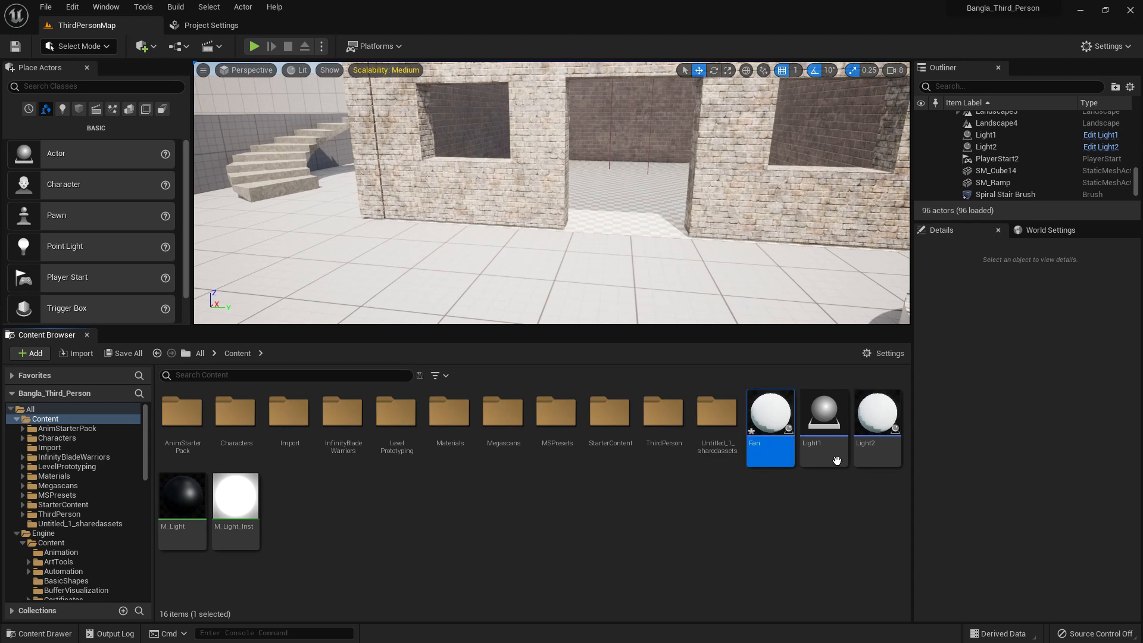
Edit the Fan blueprint and show its 3D preview with the sphere component.
double_click(769, 411)
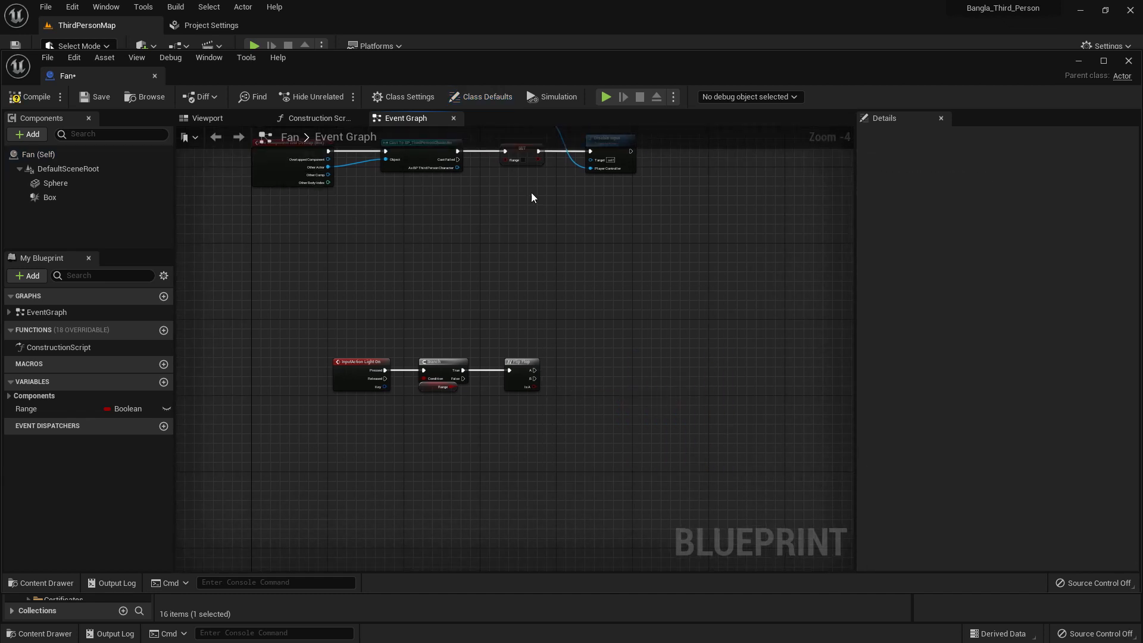
click(207, 118)
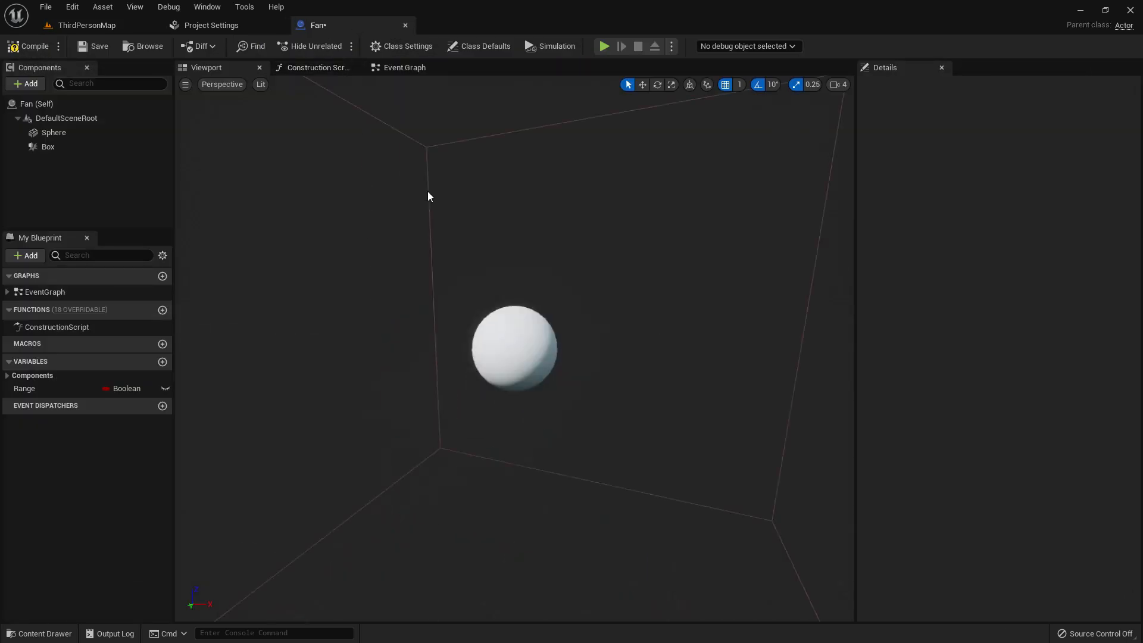
mouse_move(40, 93)
text(cube)
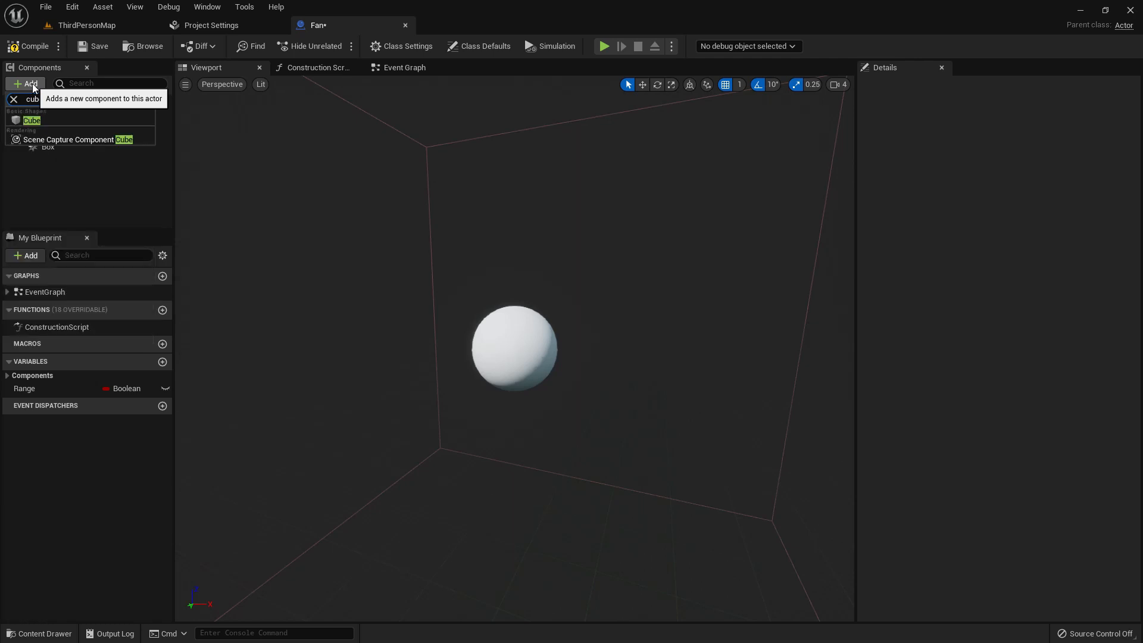
Add two thin cube blades crossed at 90°, parent them under Sphere, and raise the sphere's Z.
click(32, 119)
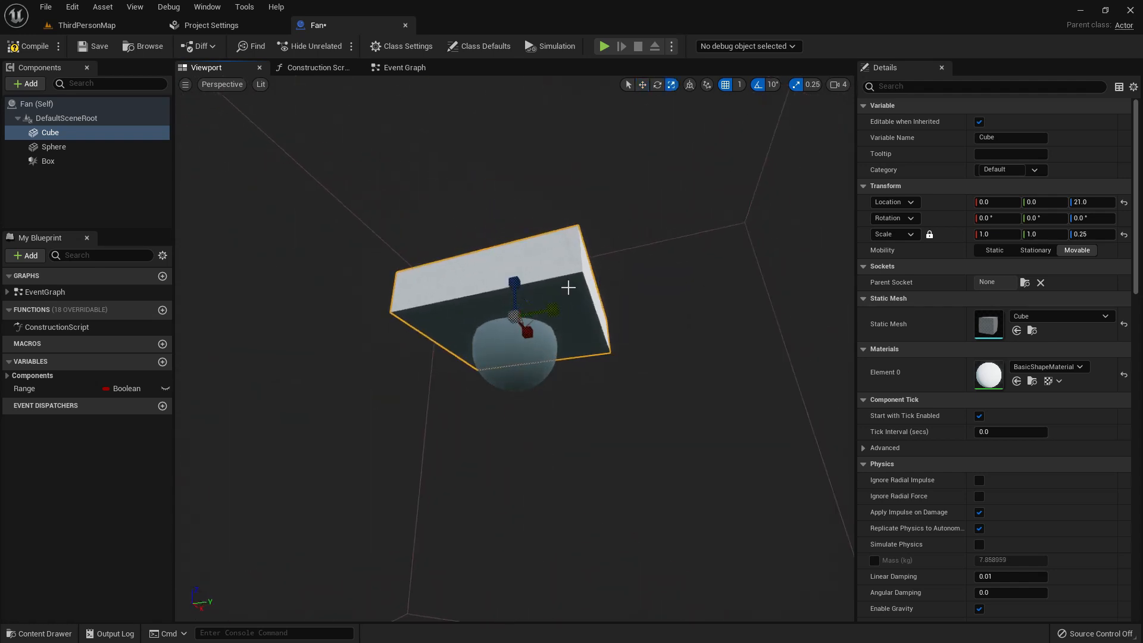
click(1043, 234)
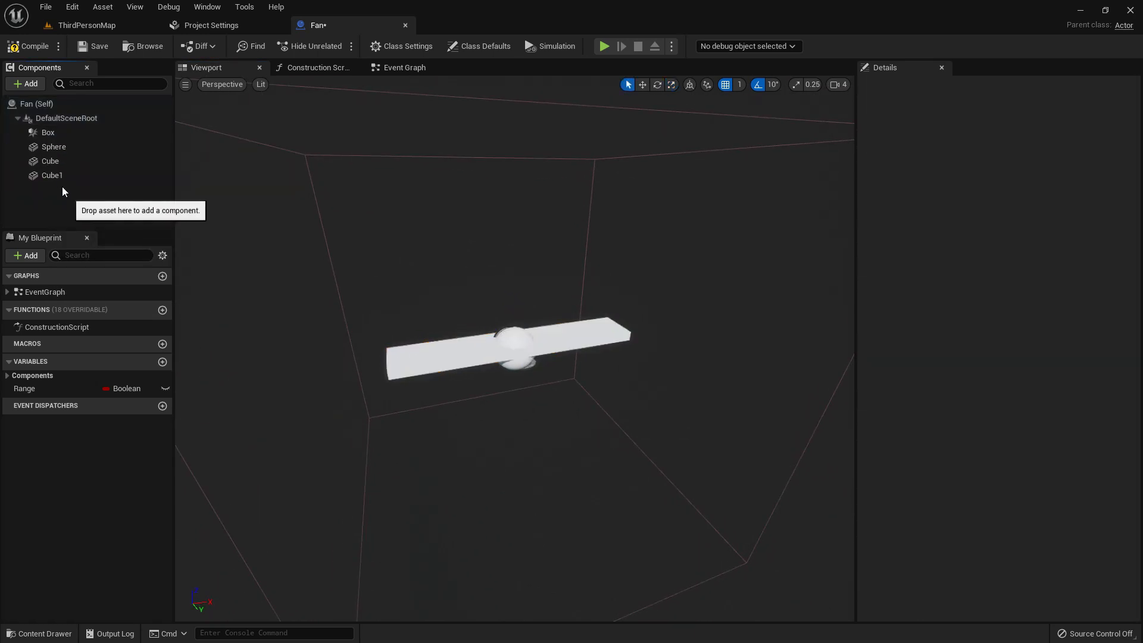
click(51, 175)
text(90)
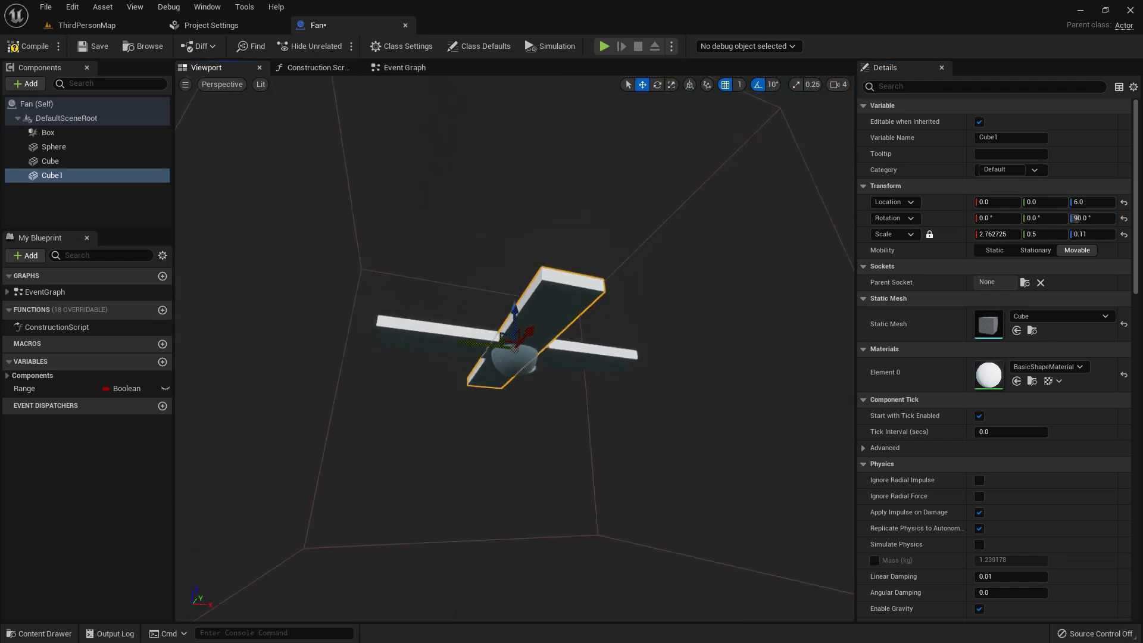
click(50, 160)
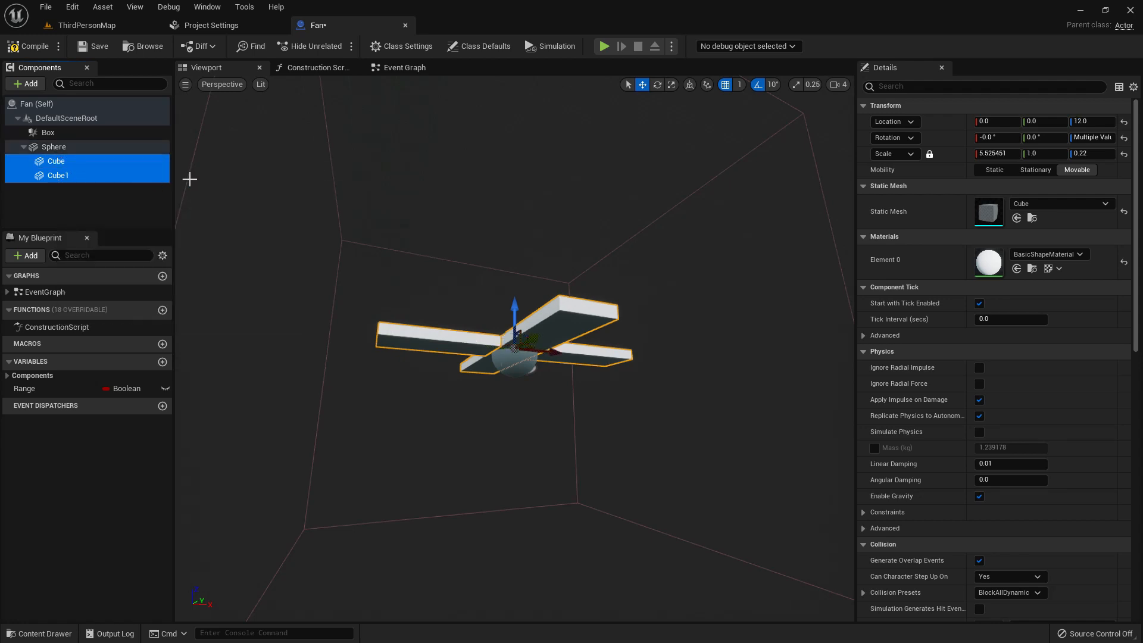
click(53, 146)
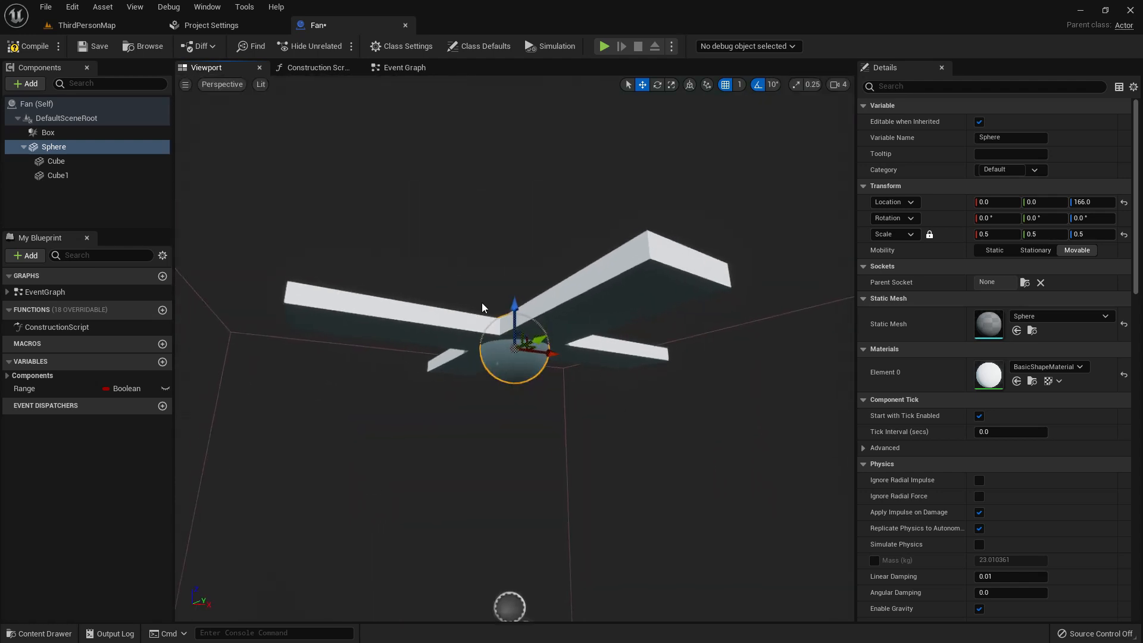
Add a RotatingMovement component and set its Rotation Rate Z from 180 to 0.
click(403, 66)
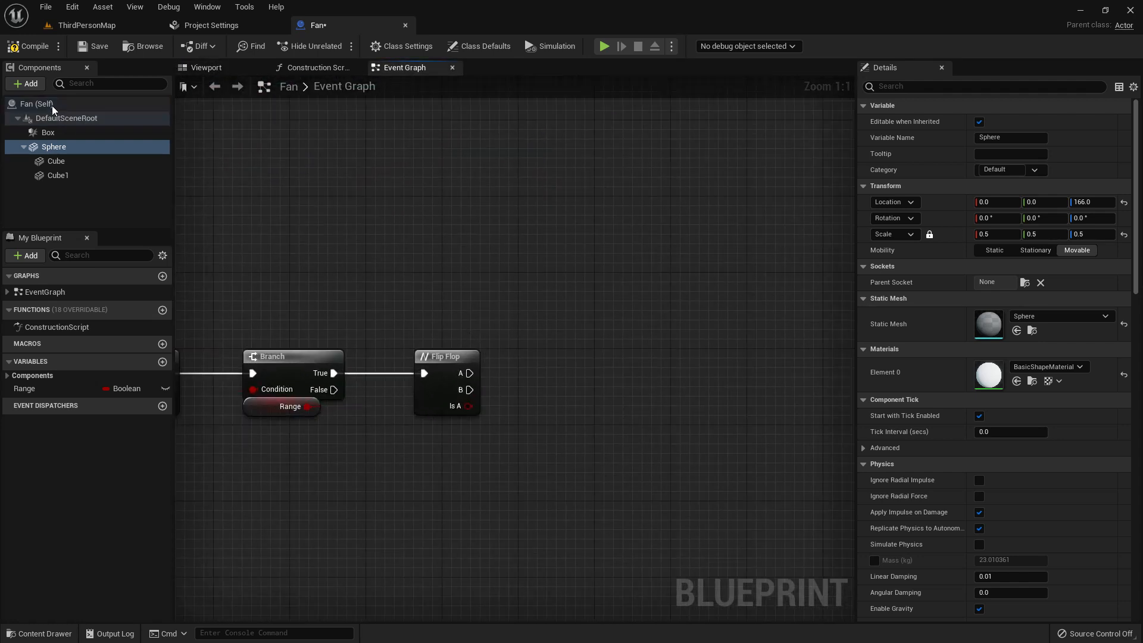
mouse_move(86, 221)
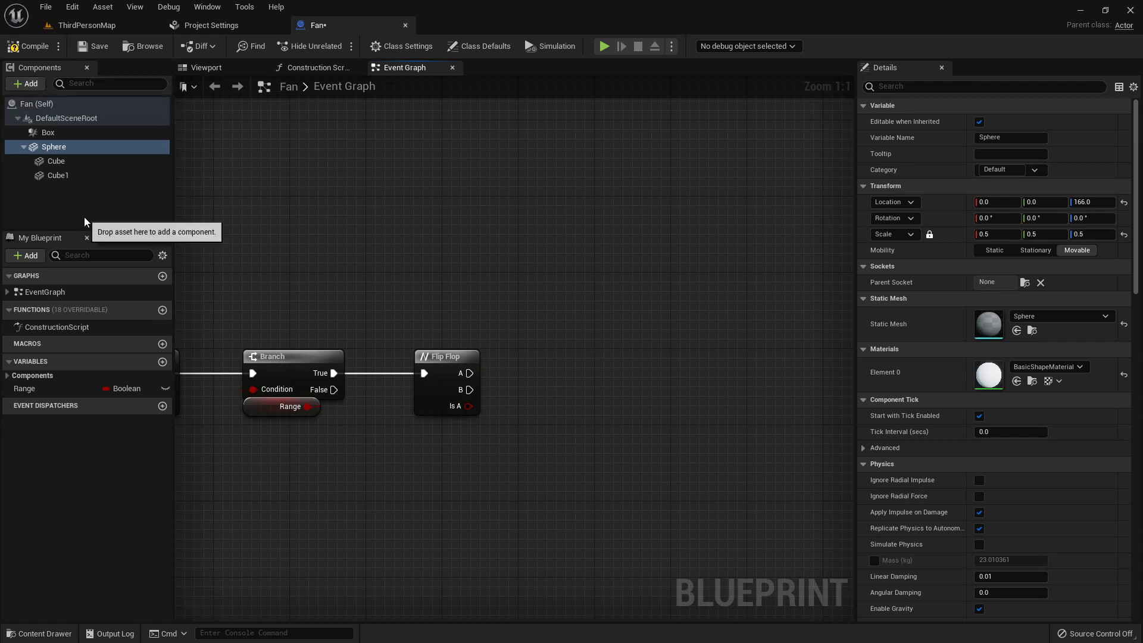
click(25, 83)
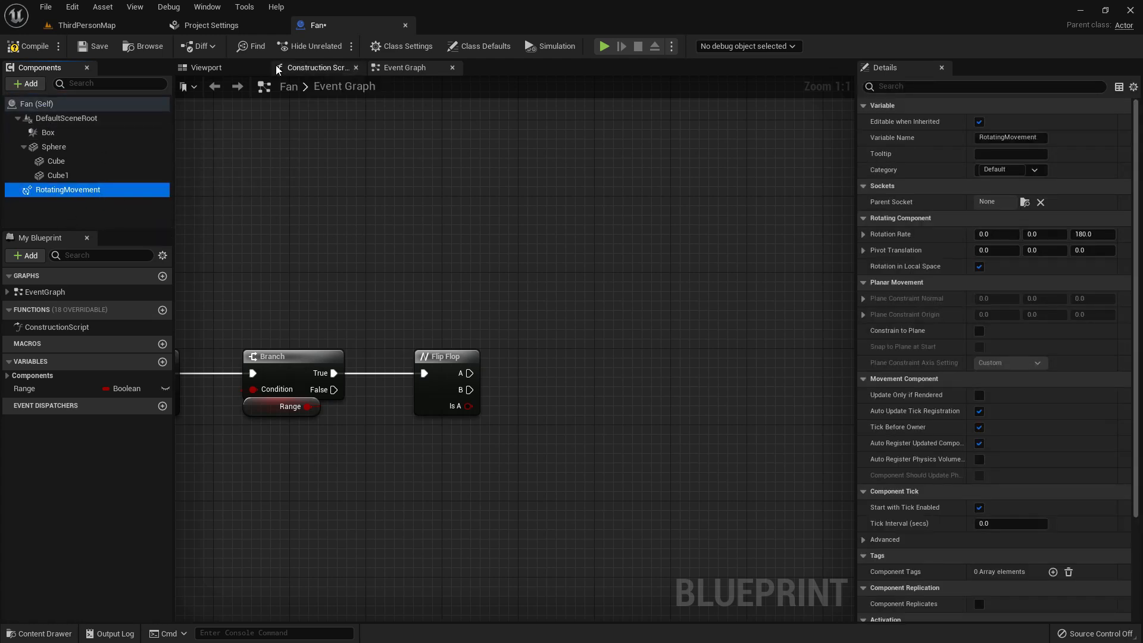
click(206, 67)
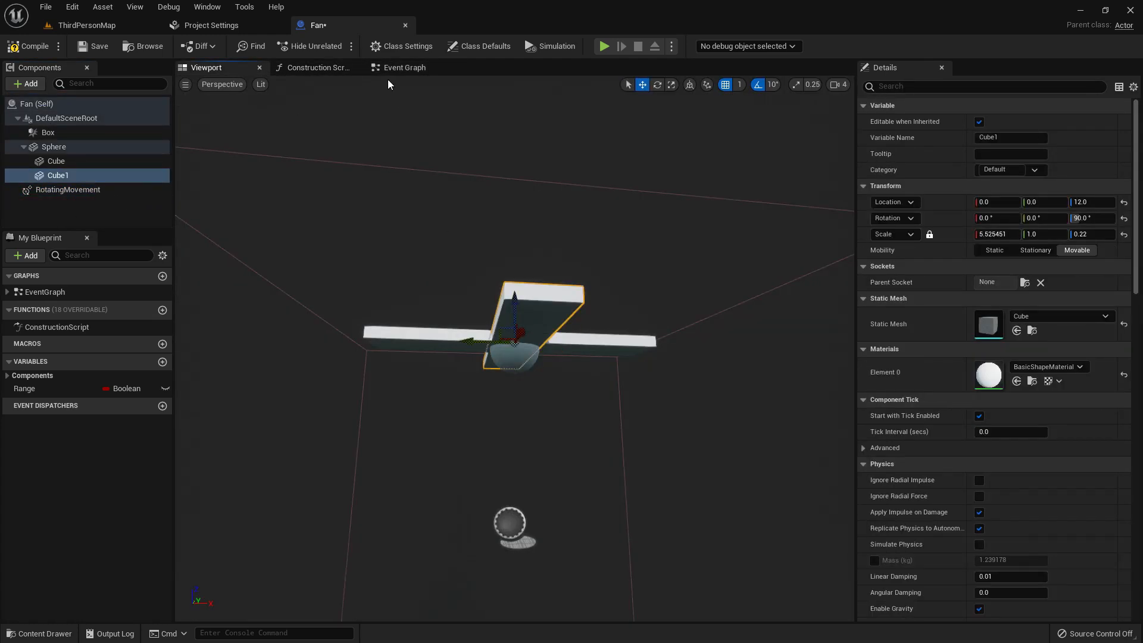
click(402, 66)
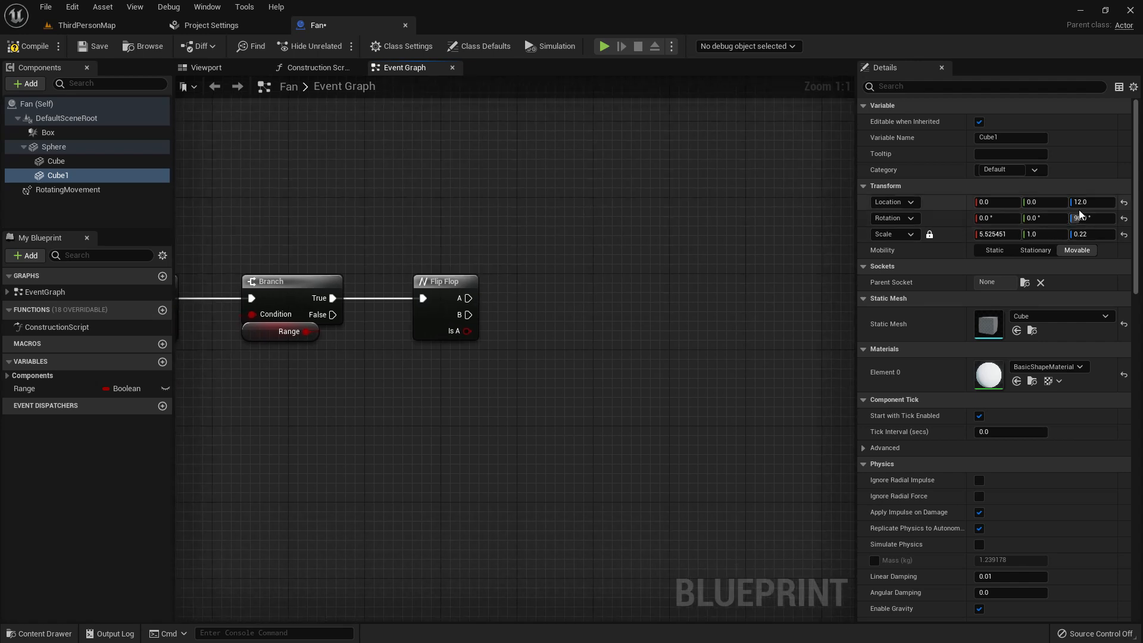
click(68, 189)
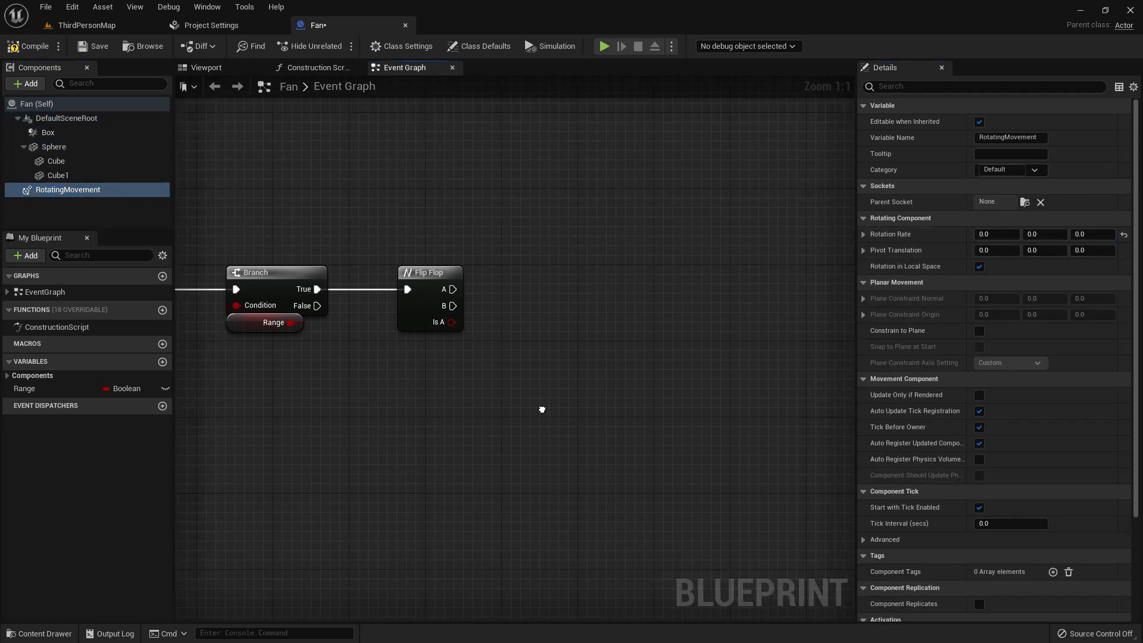
mouse_move(68, 189)
text(set rota)
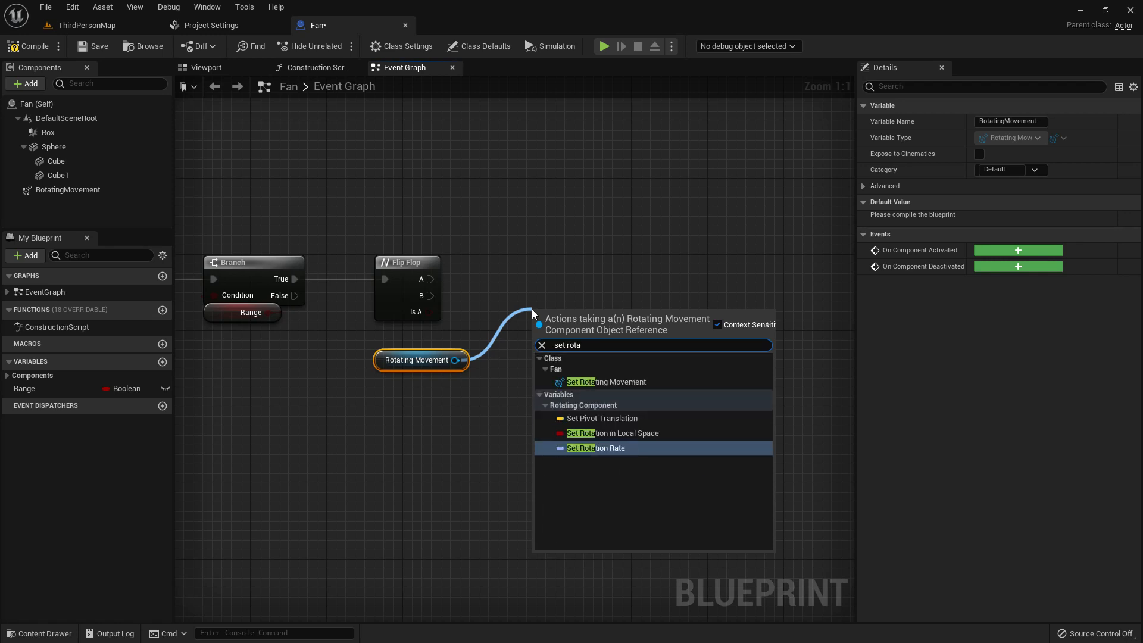
Wire two Set Rotation Rate nodes to Flip Flop A and B, Z 700 then back to 0.
click(595, 448)
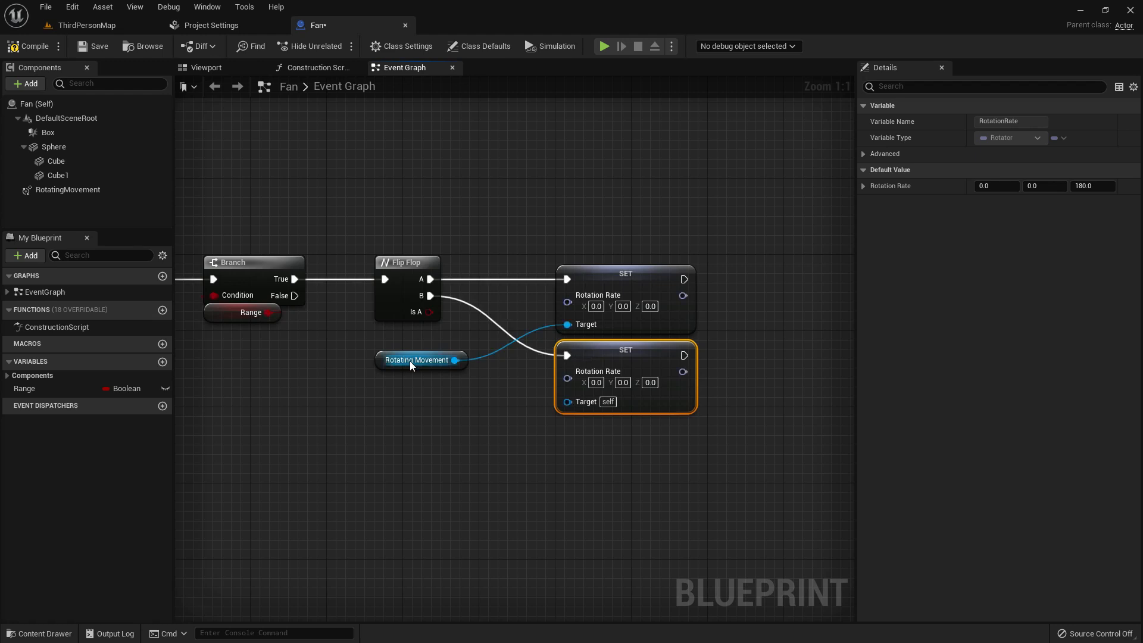
click(417, 360)
text(700)
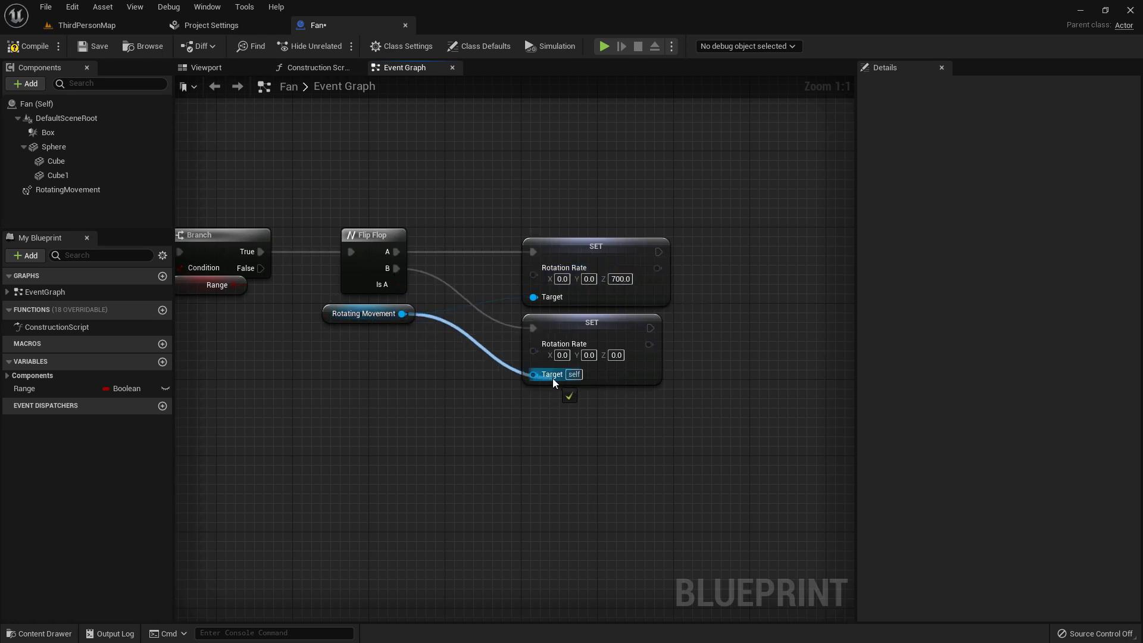
scroll(down, 3)
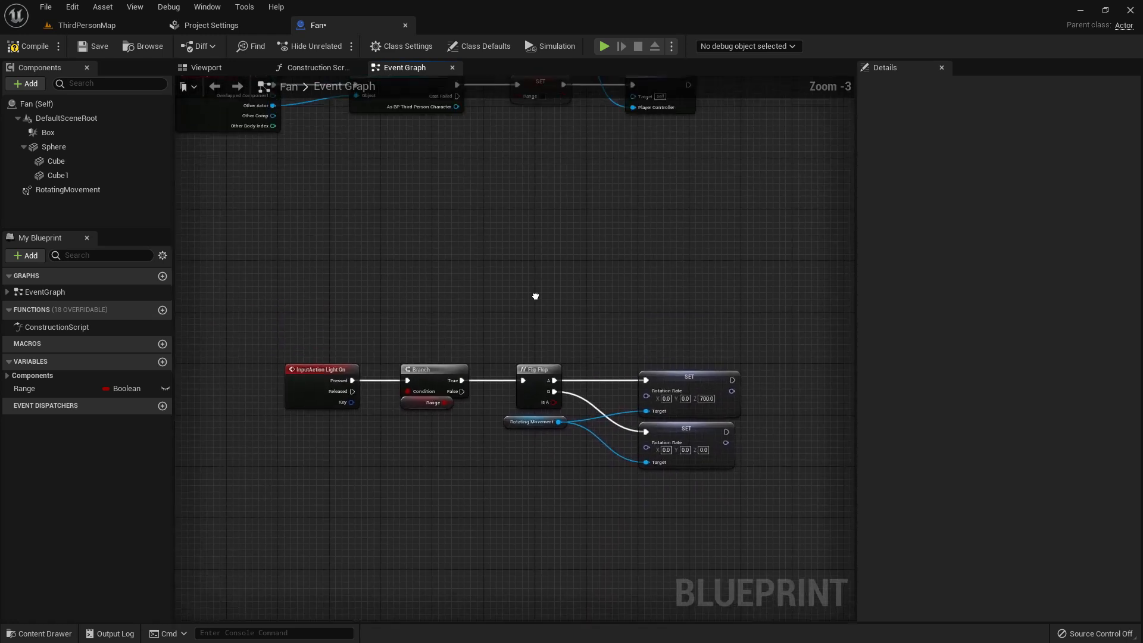